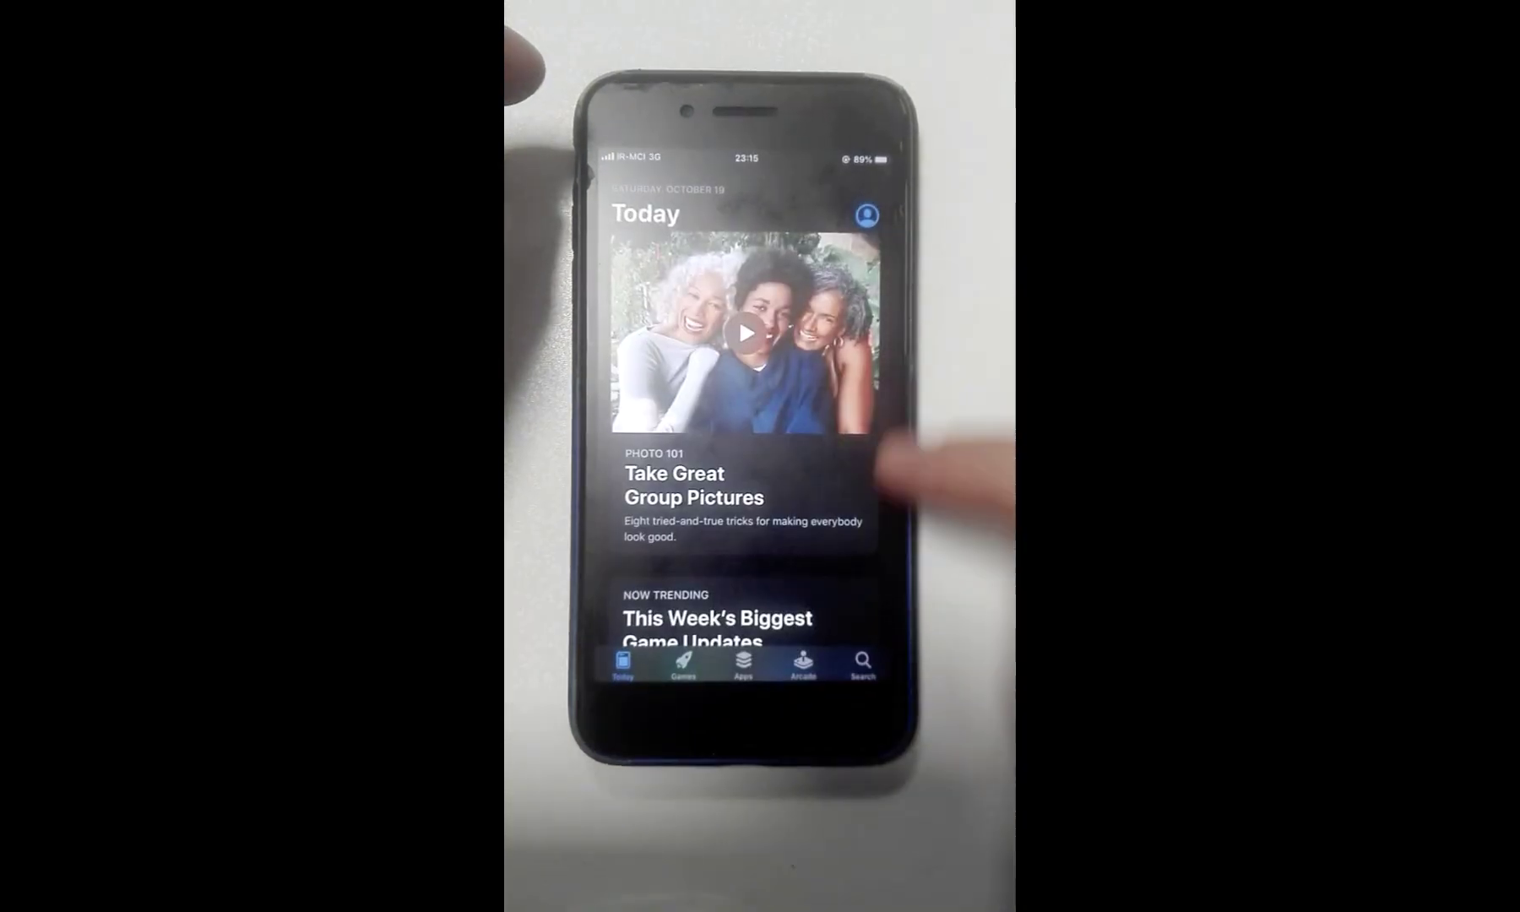
Open the Cisco AnyConnect app from the App Store.
left_click(711, 626)
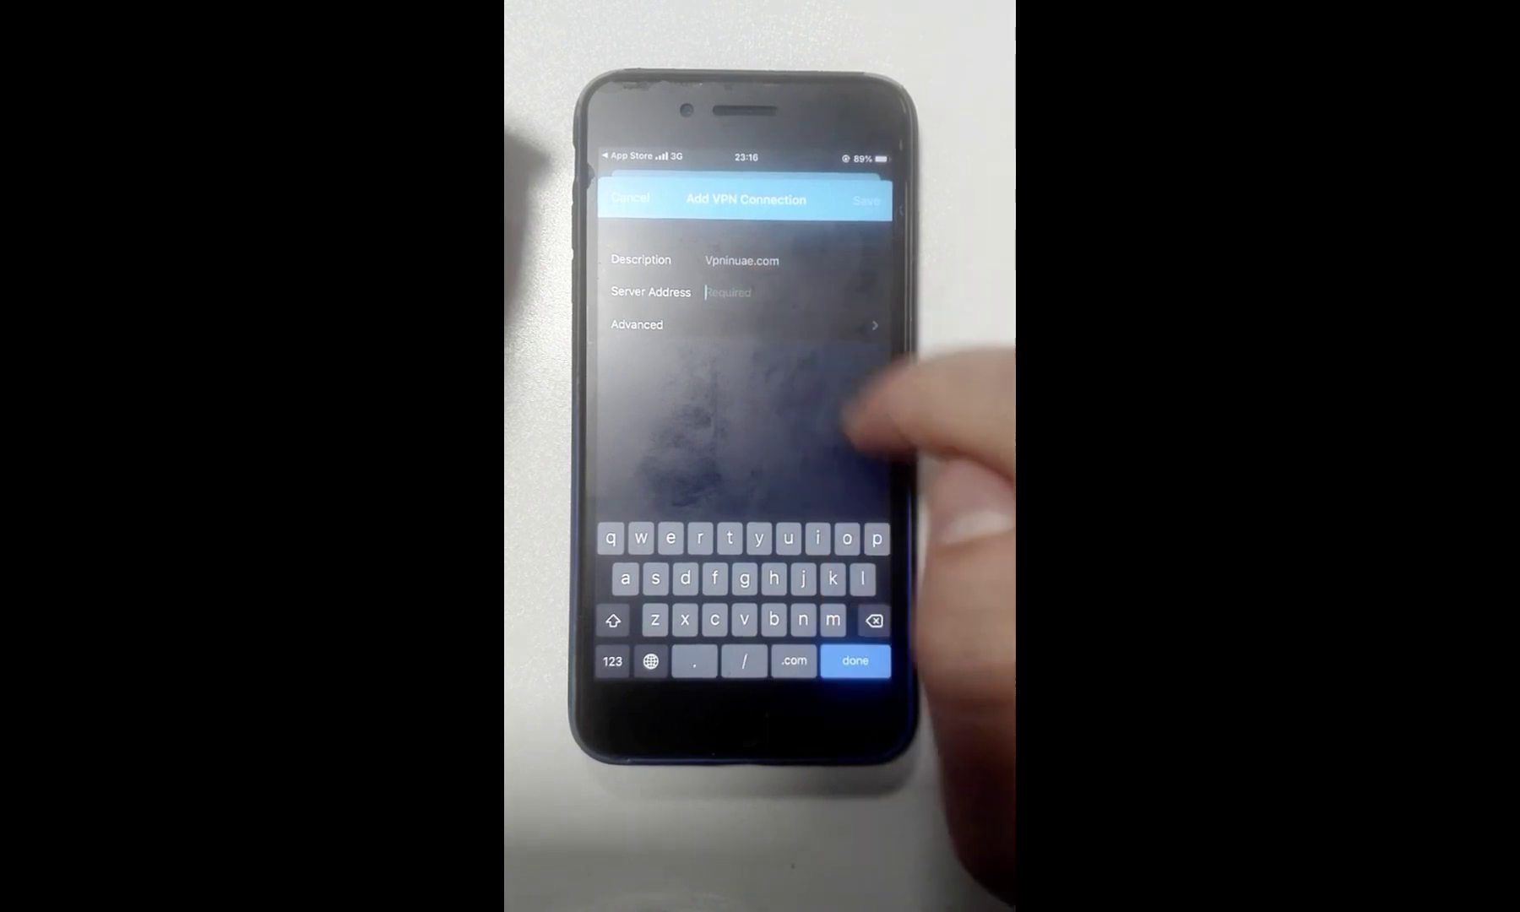
Enter server address cisco.vpninuae.com and save the Vpninuae.com connection.
type("d")
type("cisco.vpninuae.com")
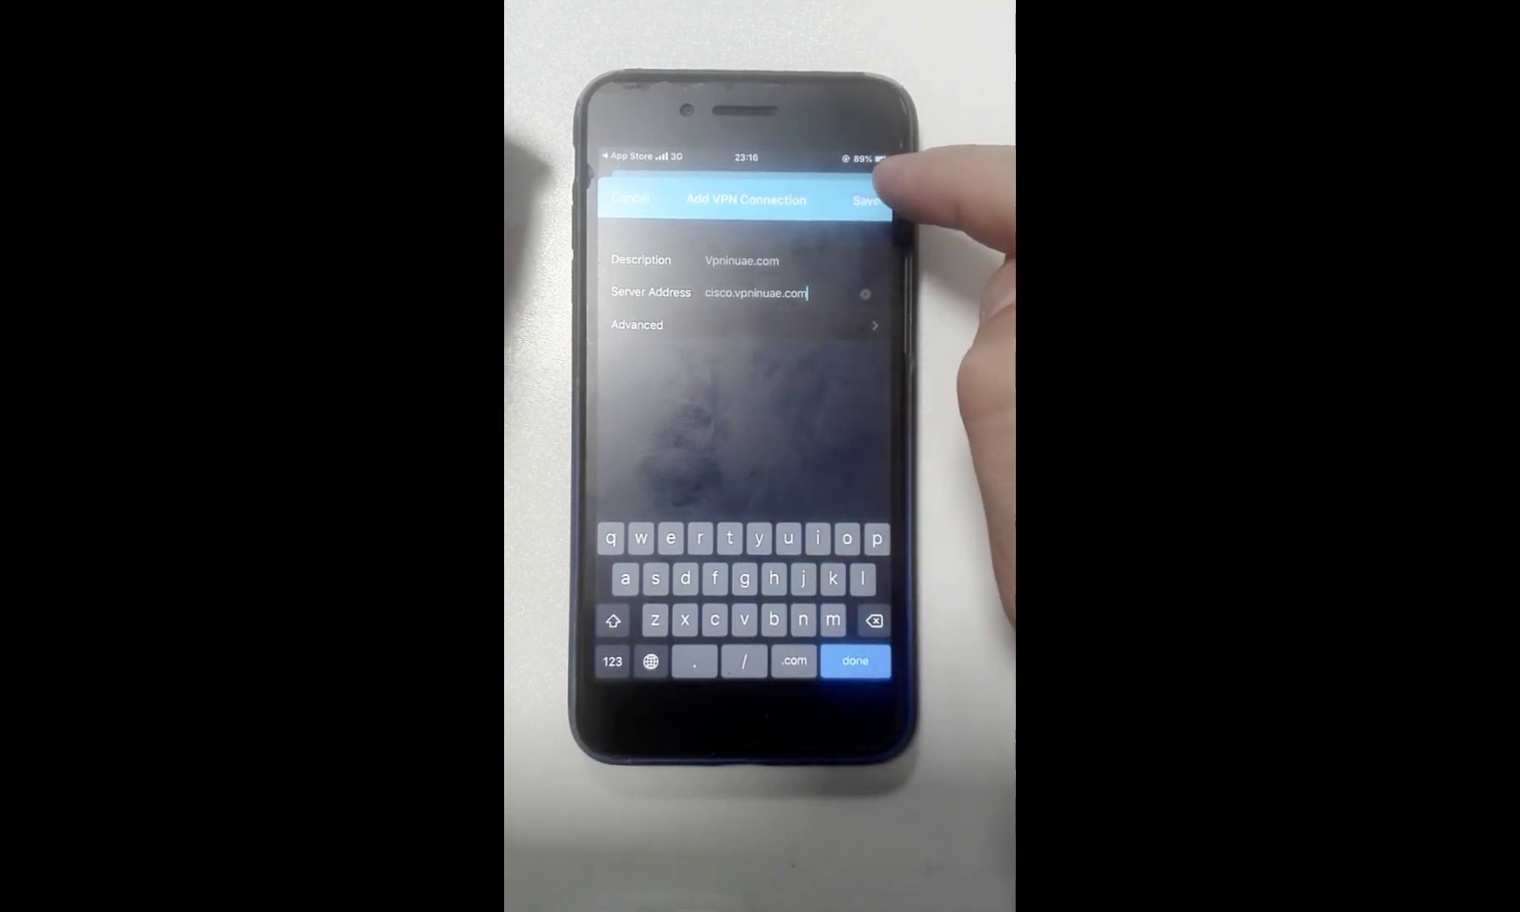
left_click(864, 200)
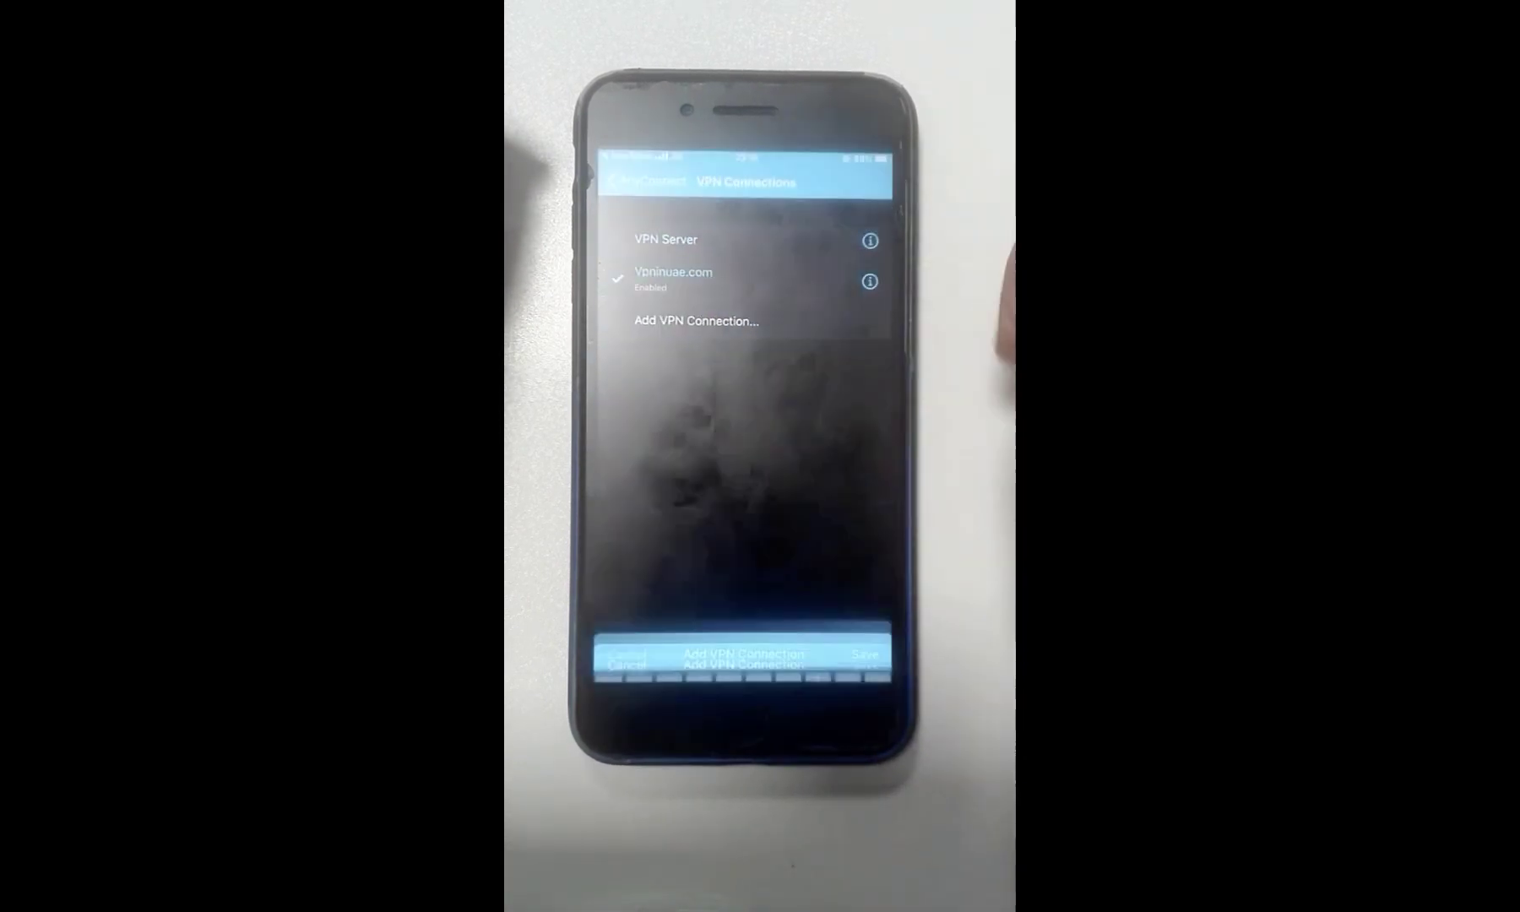